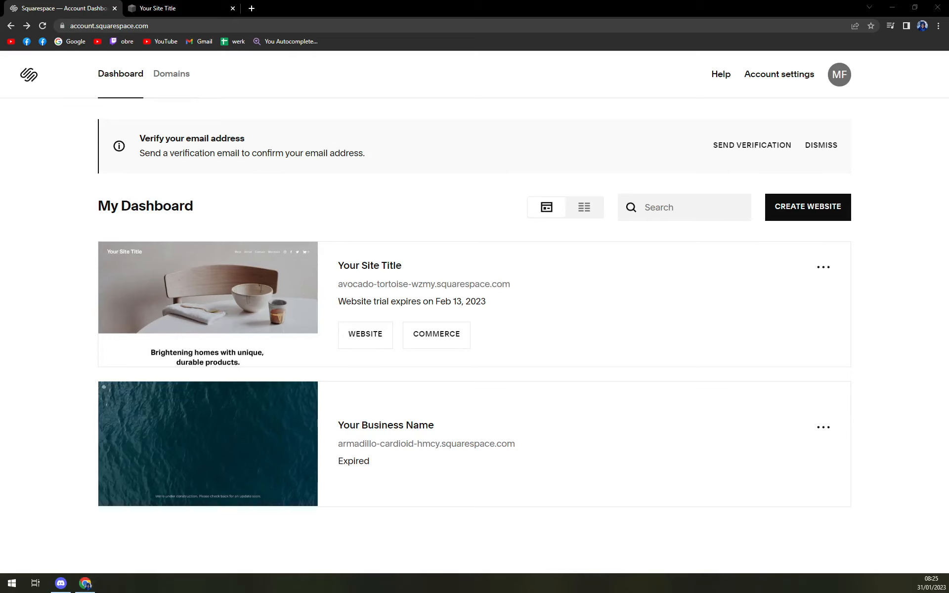
pyautogui.moveTo(313, 93)
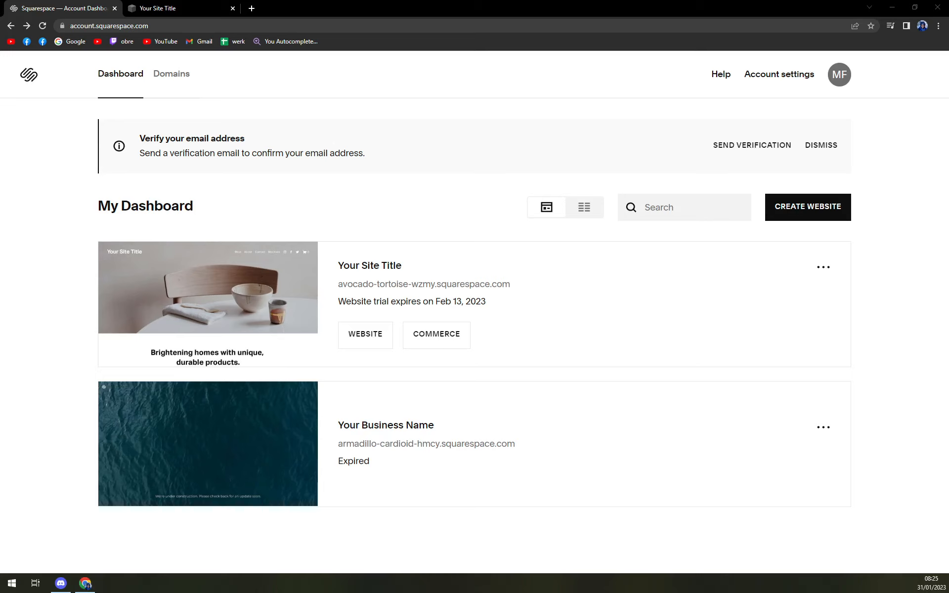
pyautogui.moveTo(81, 177)
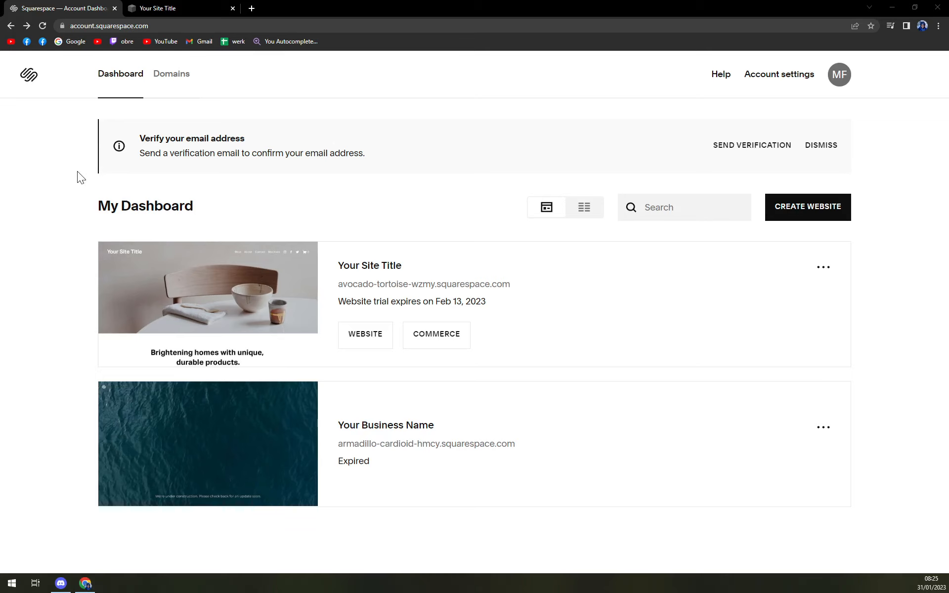
# - Dismiss the email verification banner and go to the Your Site Title website
pyautogui.click(821, 144)
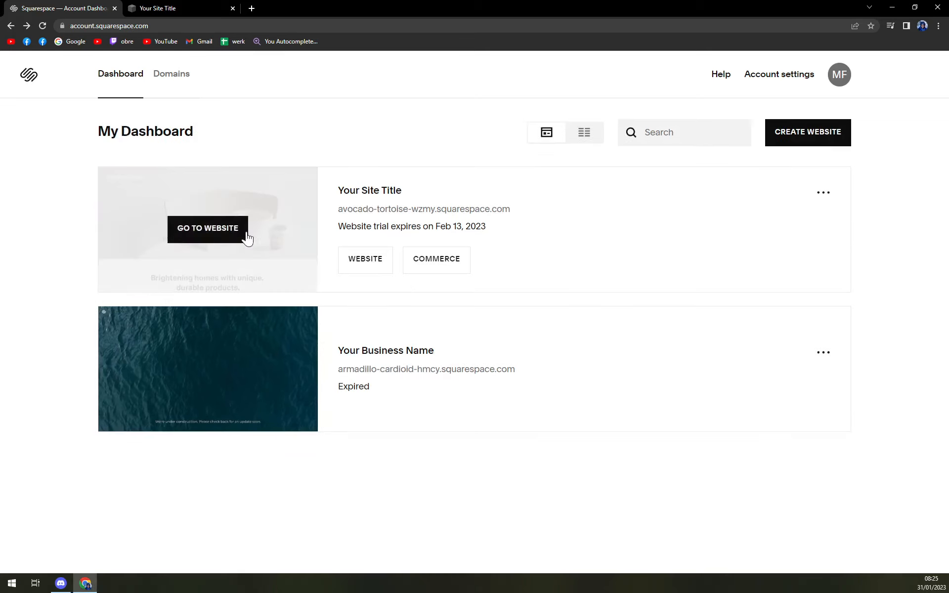
pyautogui.moveTo(156, 379)
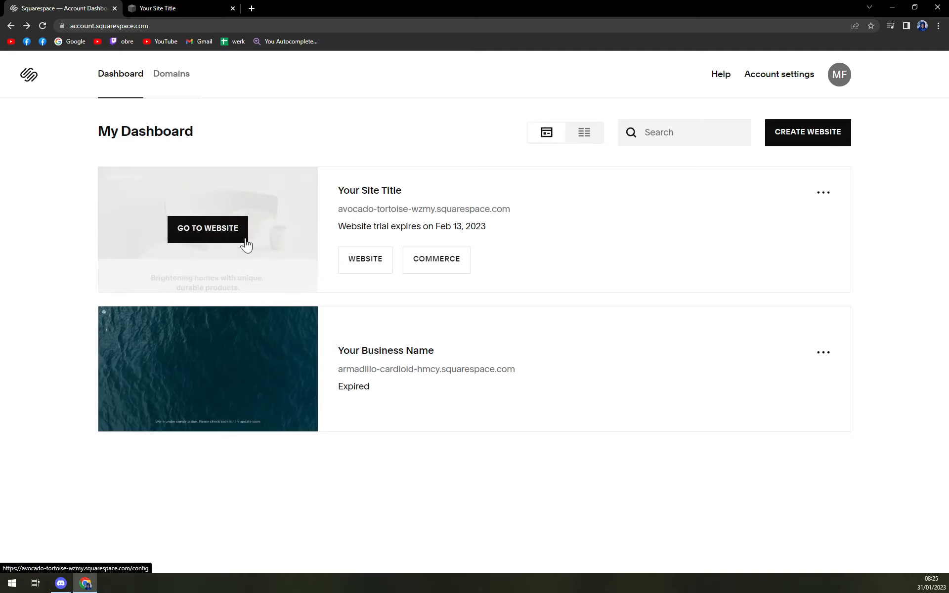
pyautogui.moveTo(227, 237)
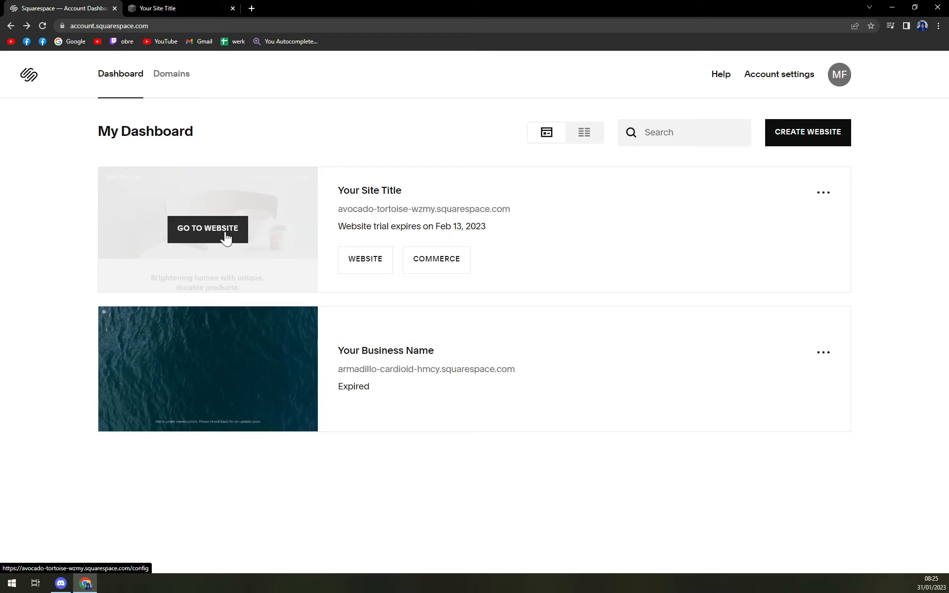
pyautogui.click(207, 228)
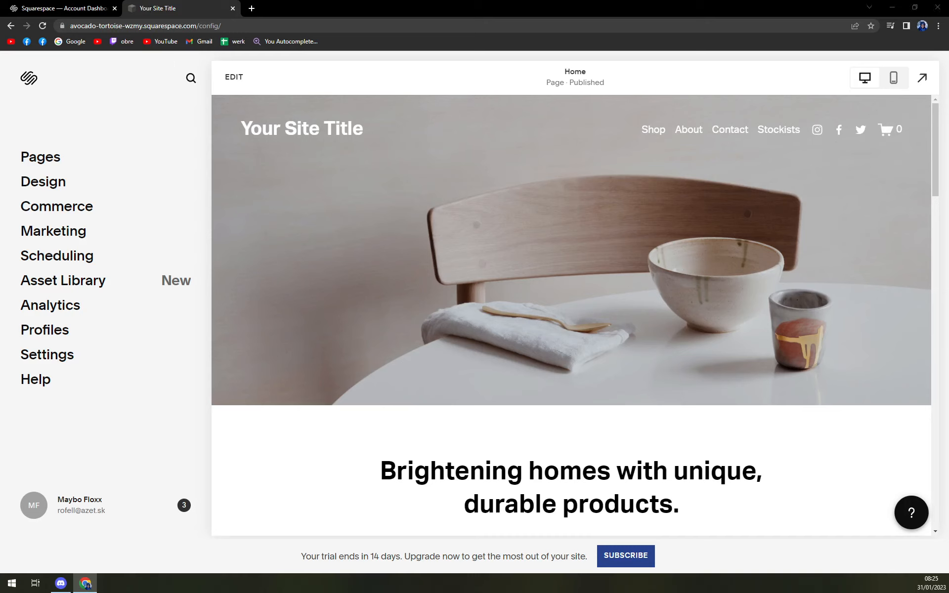
pyautogui.moveTo(120, 171)
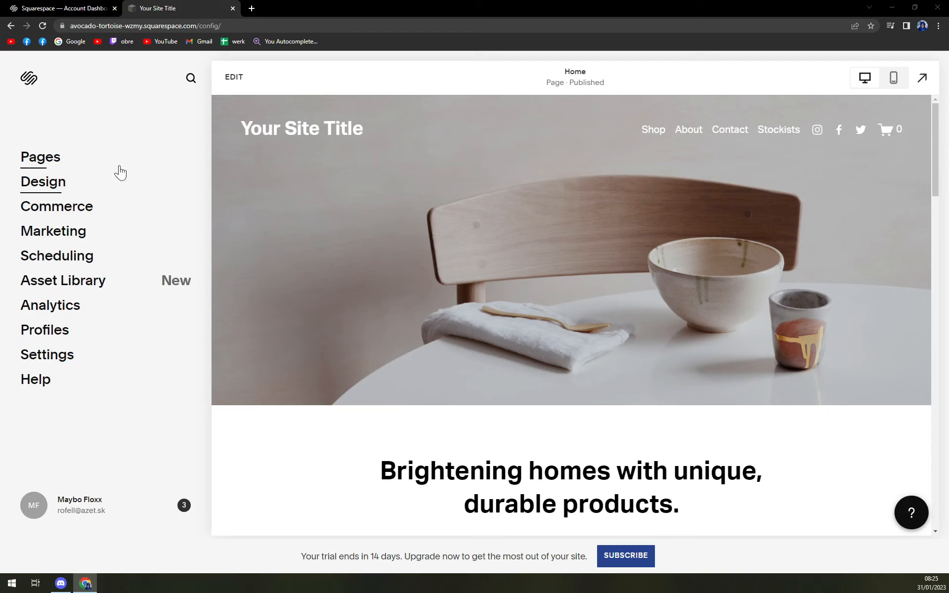
# - Show the Pages list, briefly entering and leaving Home page editing
pyautogui.click(39, 157)
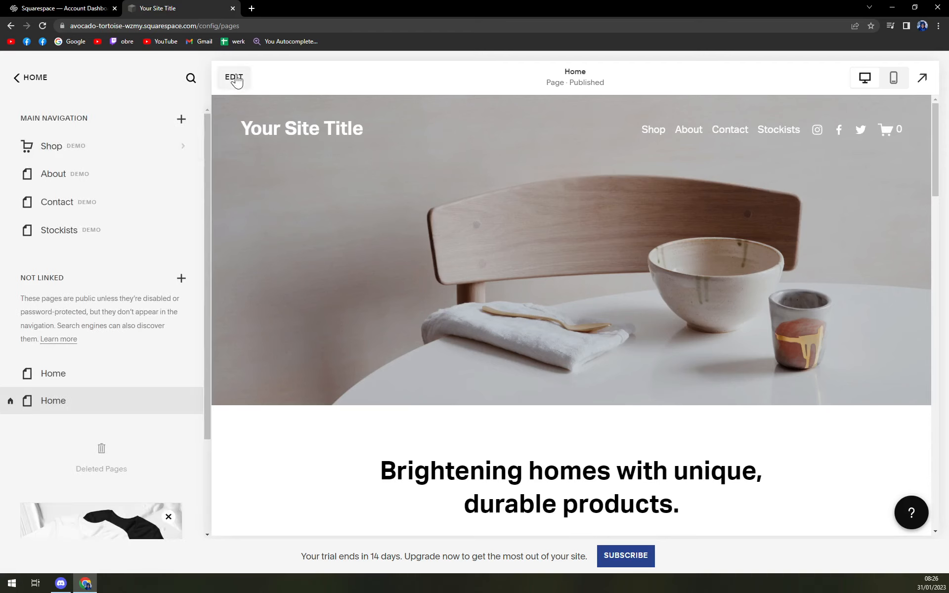
pyautogui.click(233, 77)
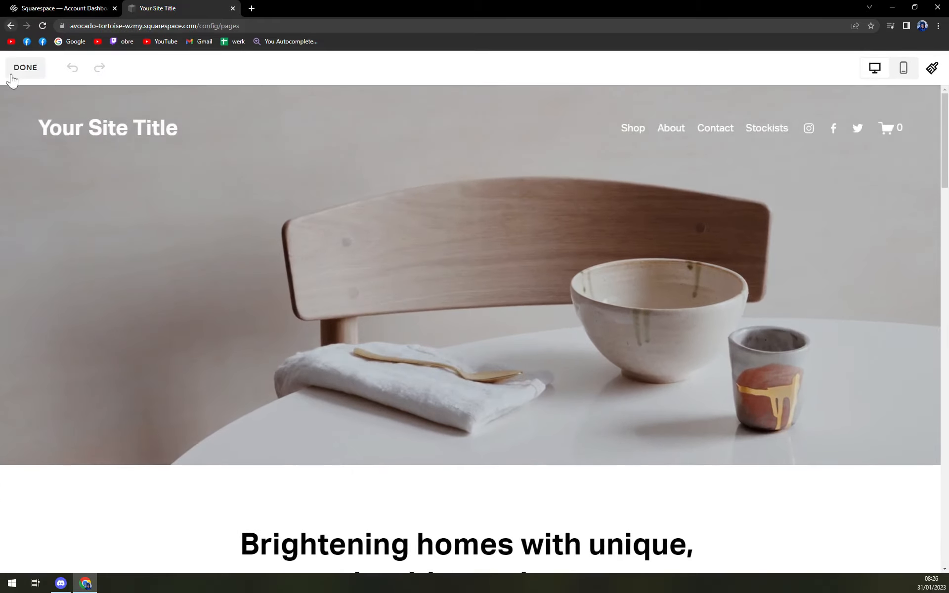
pyautogui.click(25, 67)
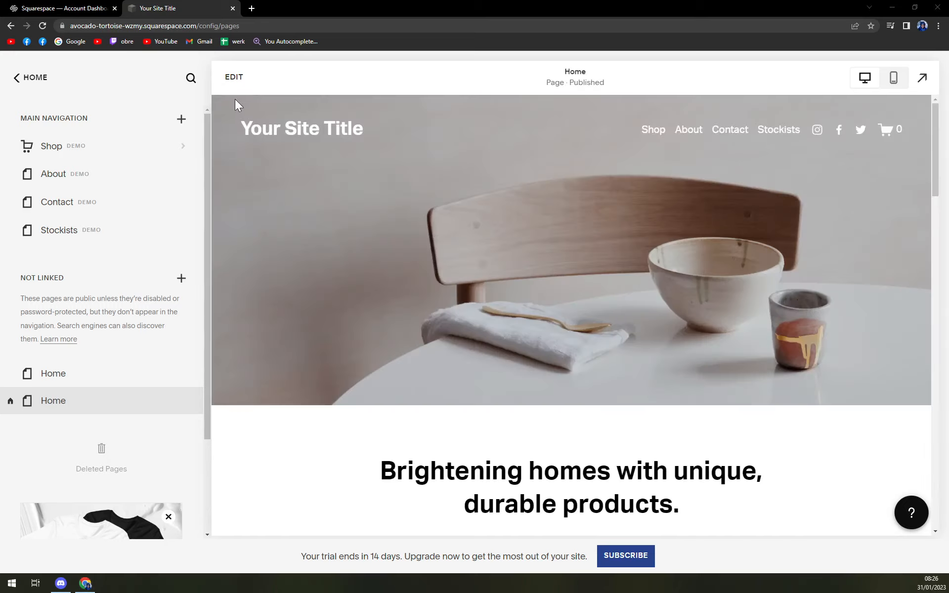
# - Edit the Home page and select its FAQs accordion section above the footer
pyautogui.click(233, 77)
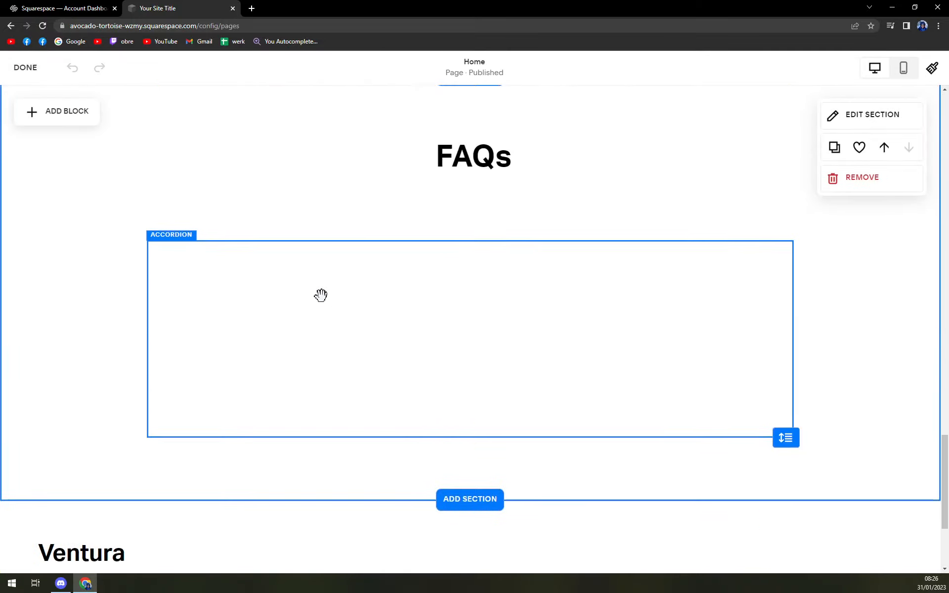
pyautogui.scroll(-3)
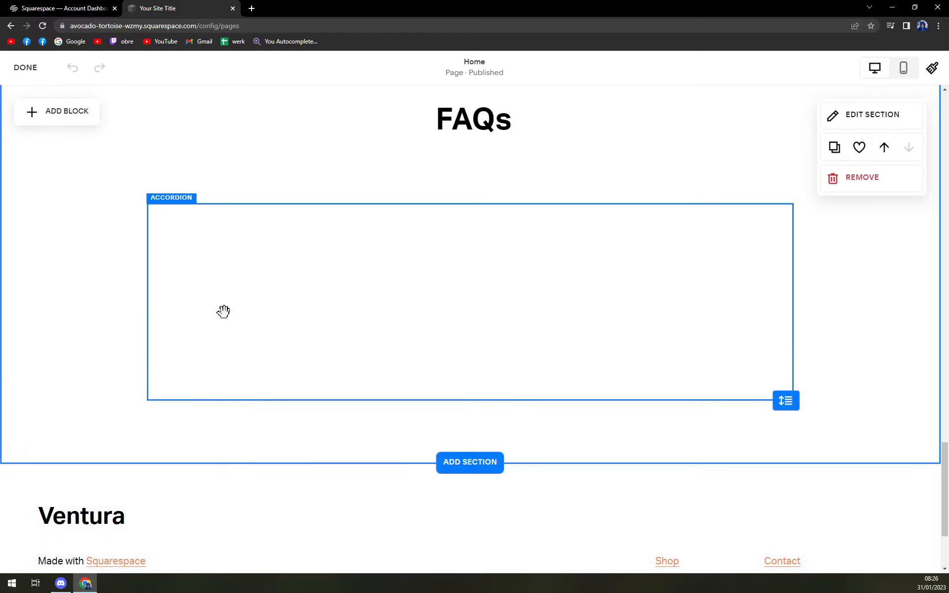
pyautogui.scroll(3)
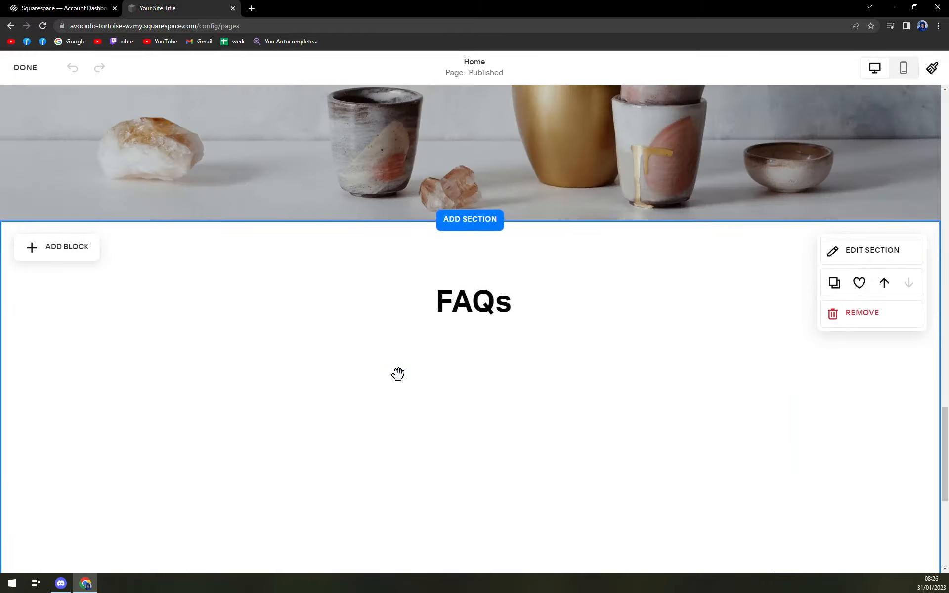
pyautogui.scroll(-3)
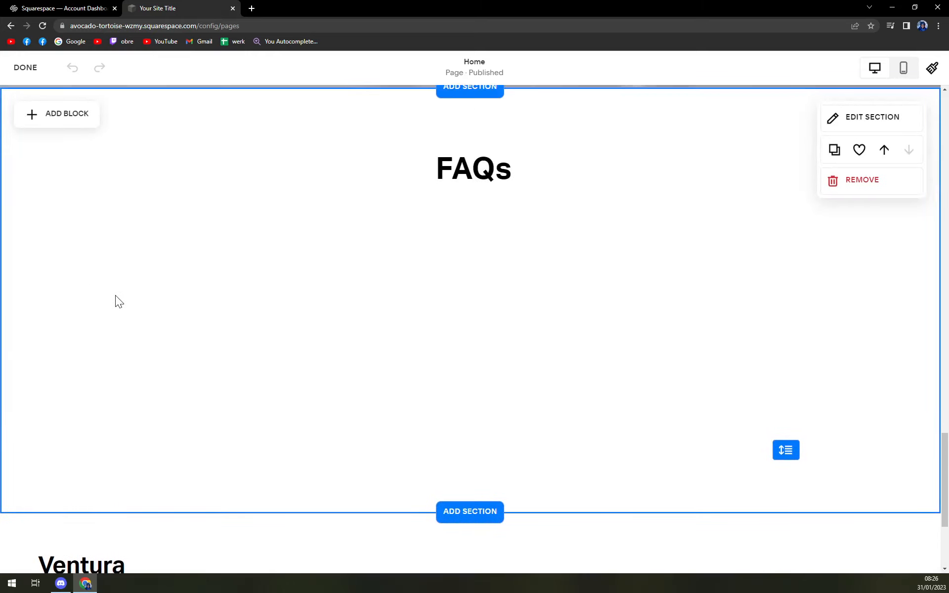
pyautogui.click(58, 113)
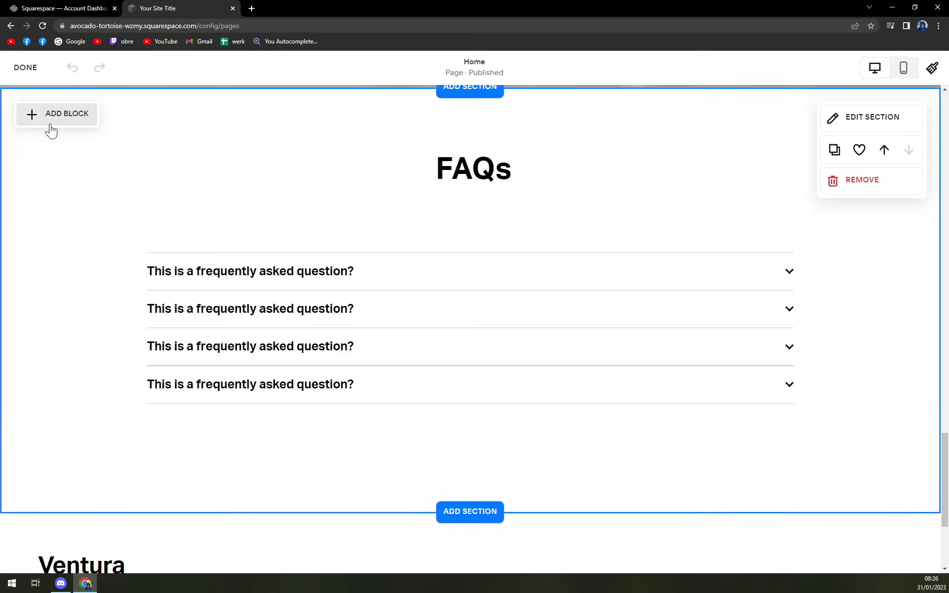
pyautogui.moveTo(57, 126)
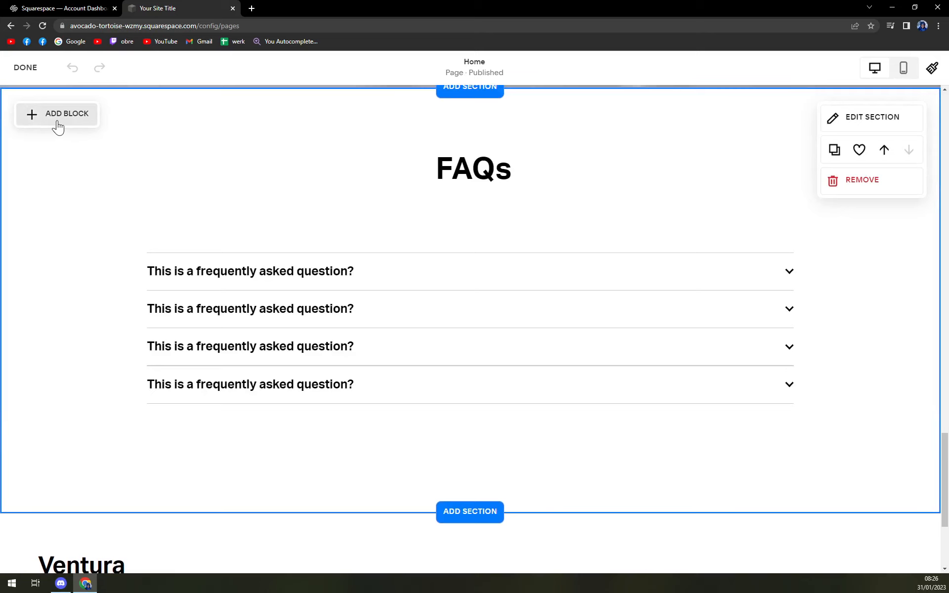
# - Add a Video block to the FAQs section and remove the accordion and FAQs heading
pyautogui.click(57, 113)
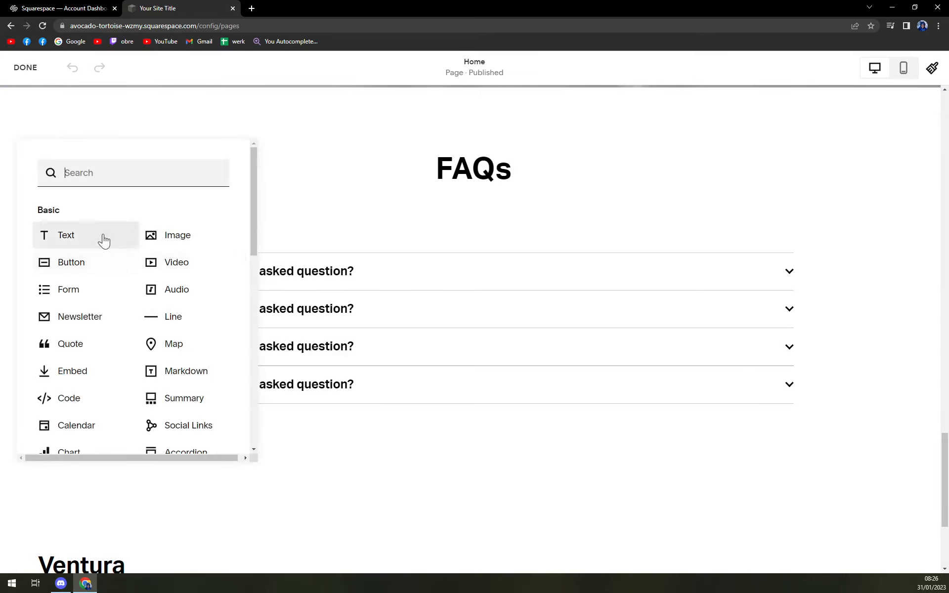
pyautogui.moveTo(188, 262)
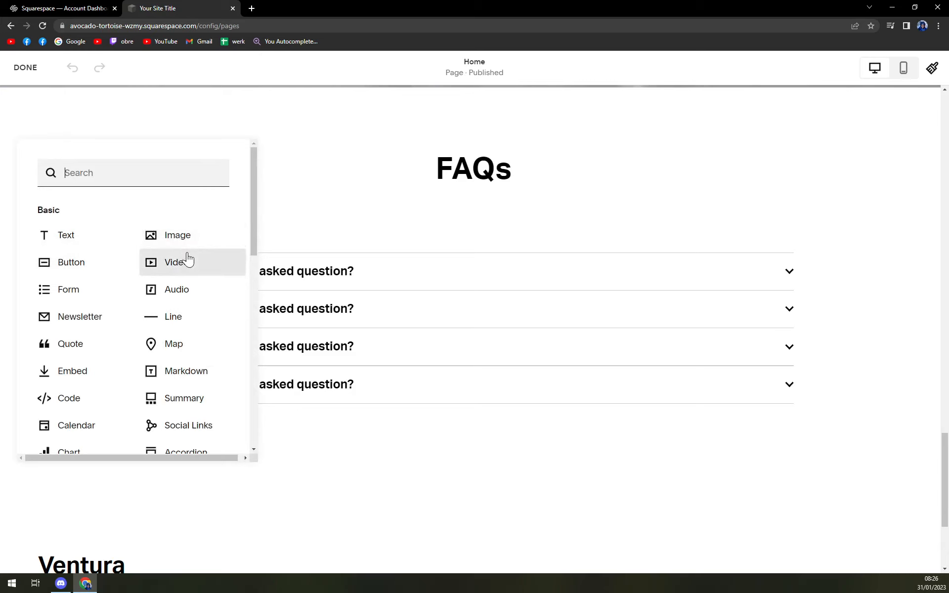
pyautogui.click(176, 262)
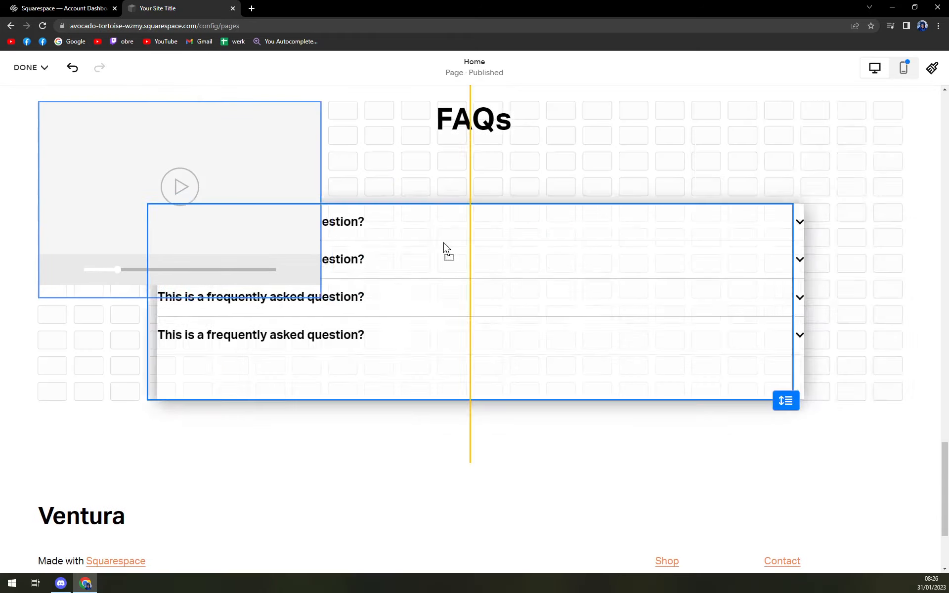
pyautogui.click(904, 67)
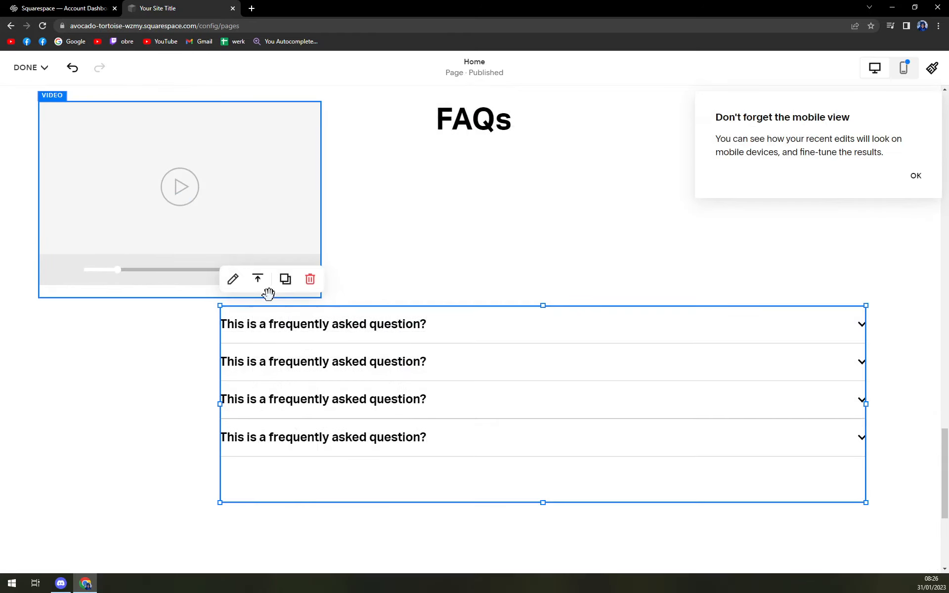
pyautogui.scroll(-3)
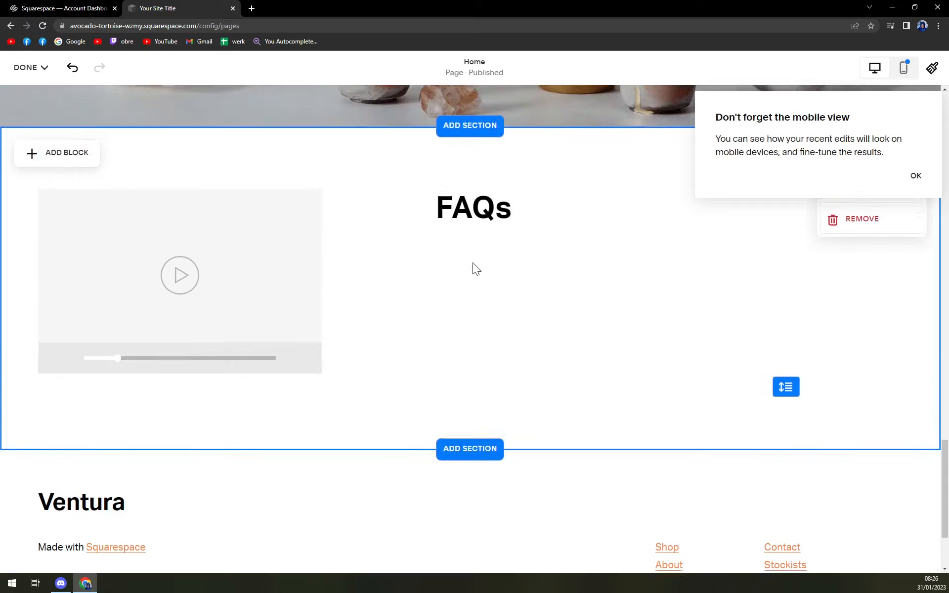
pyautogui.click(473, 209)
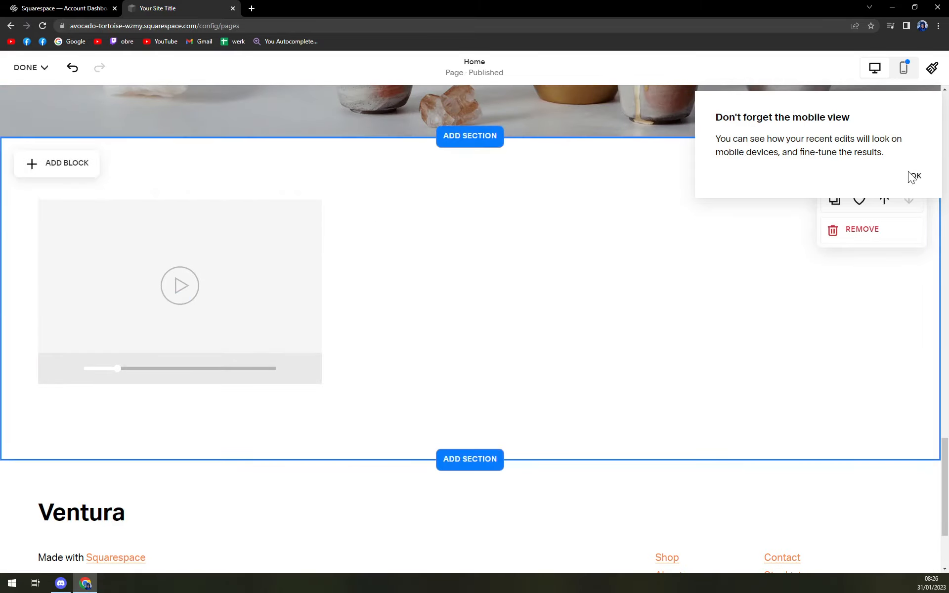
# - Dismiss the mobile view reminder and centre the enlarged video block in the section
pyautogui.click(916, 176)
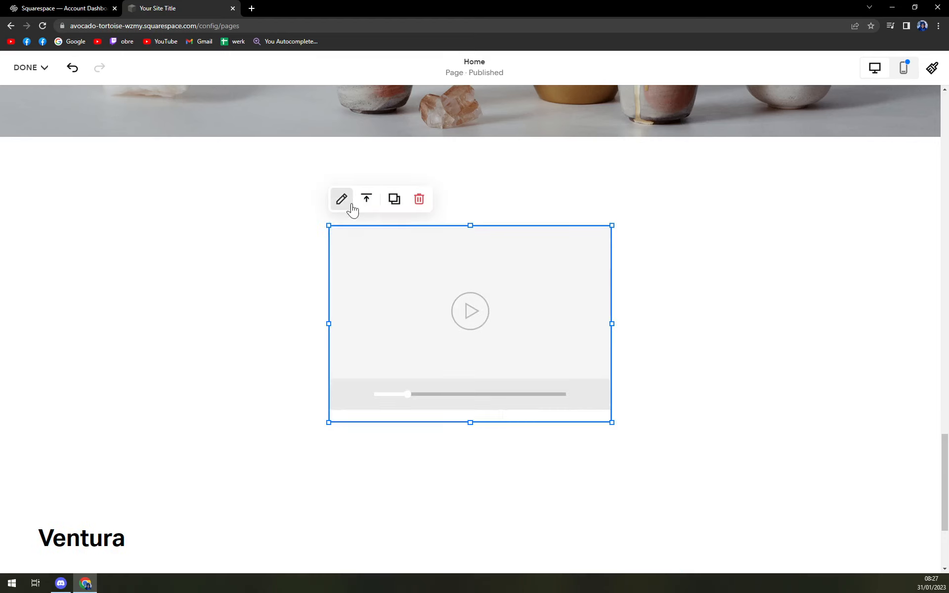
pyautogui.moveTo(395, 199)
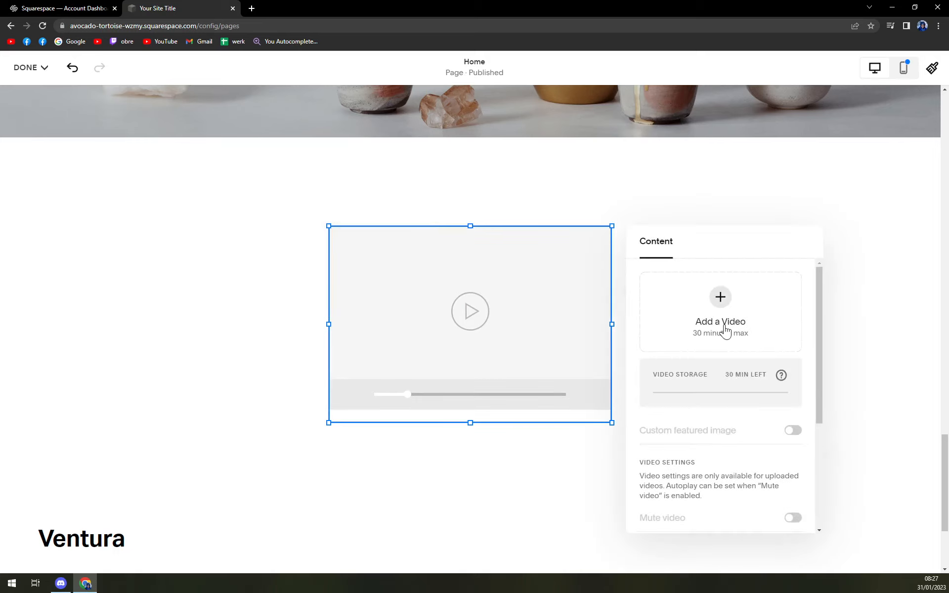
# - Find the media library empty via Select From Library, then reopen the Add a Video options
pyautogui.click(720, 312)
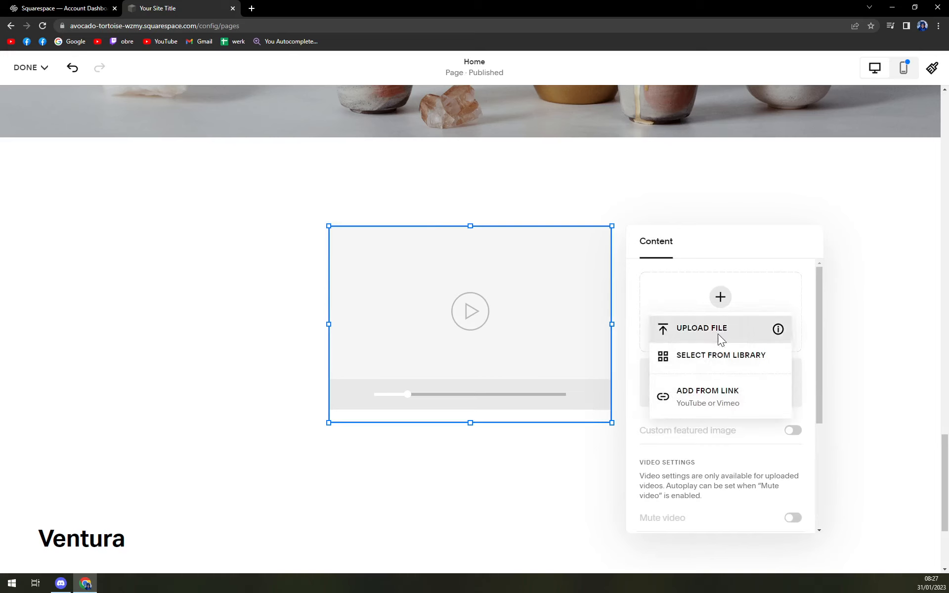
pyautogui.moveTo(718, 355)
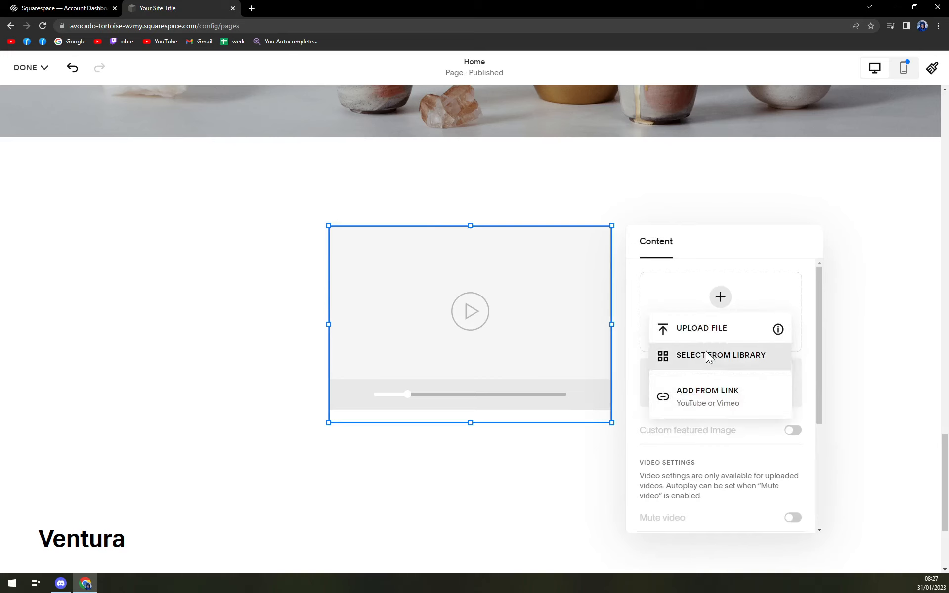
pyautogui.click(721, 355)
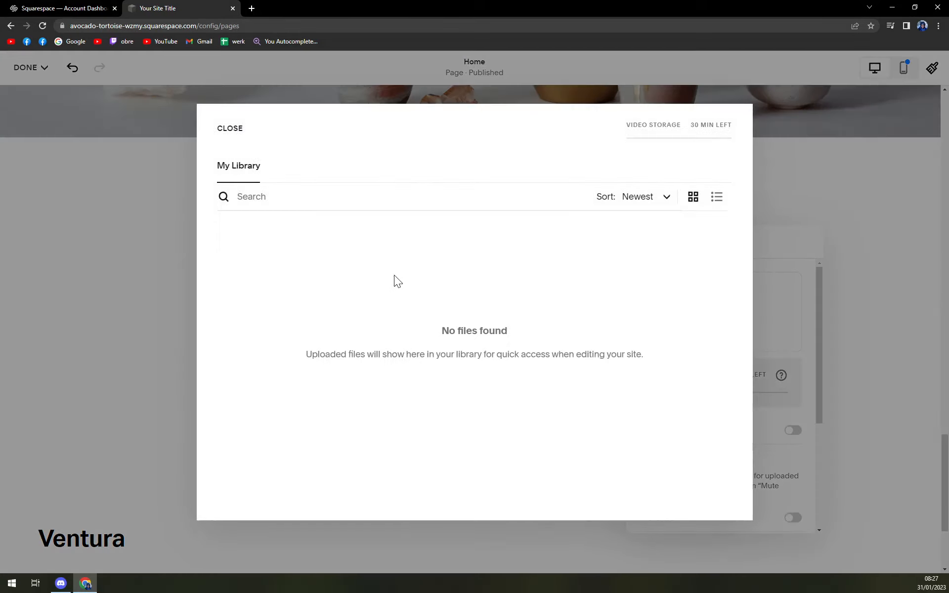
pyautogui.moveTo(395, 268)
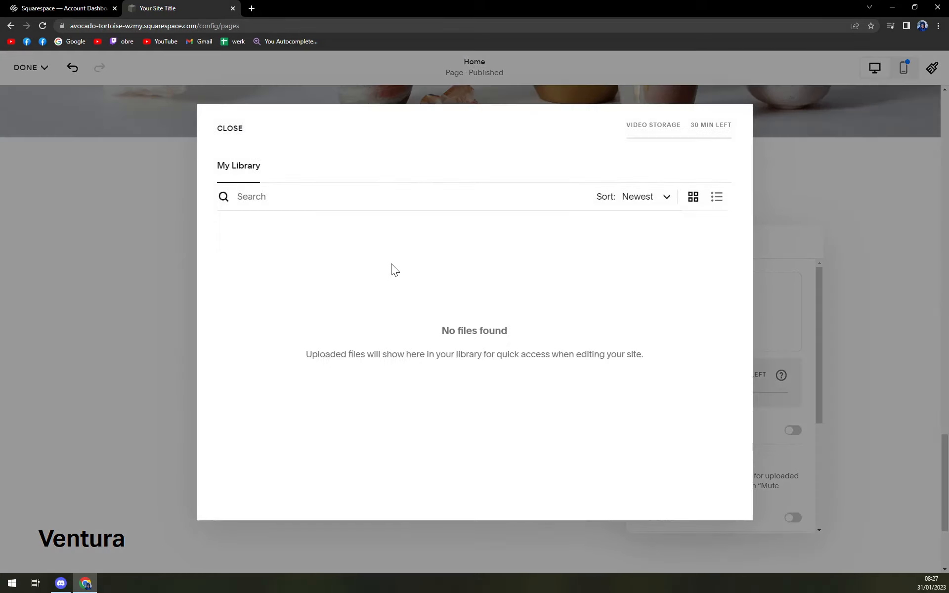
pyautogui.moveTo(660, 128)
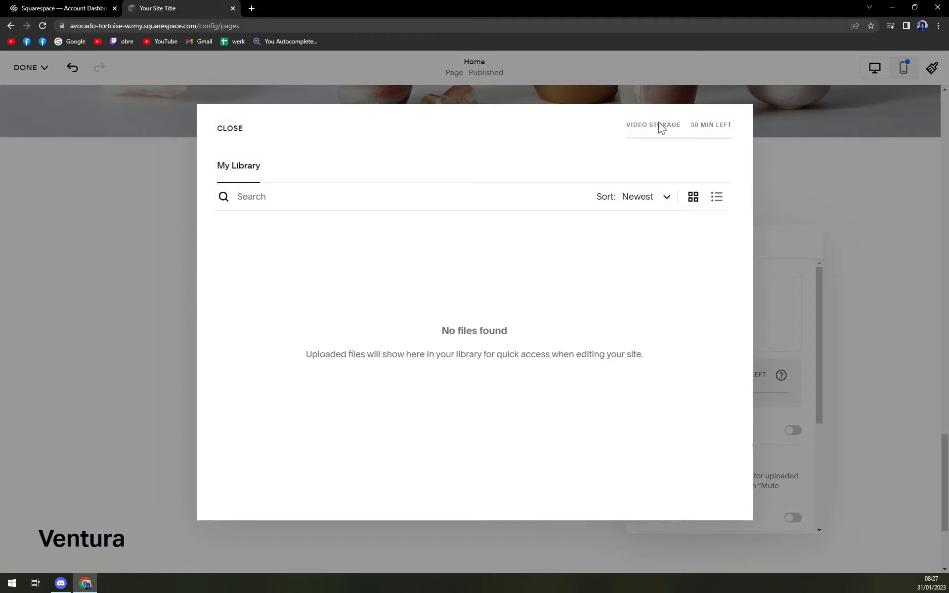
pyautogui.click(229, 128)
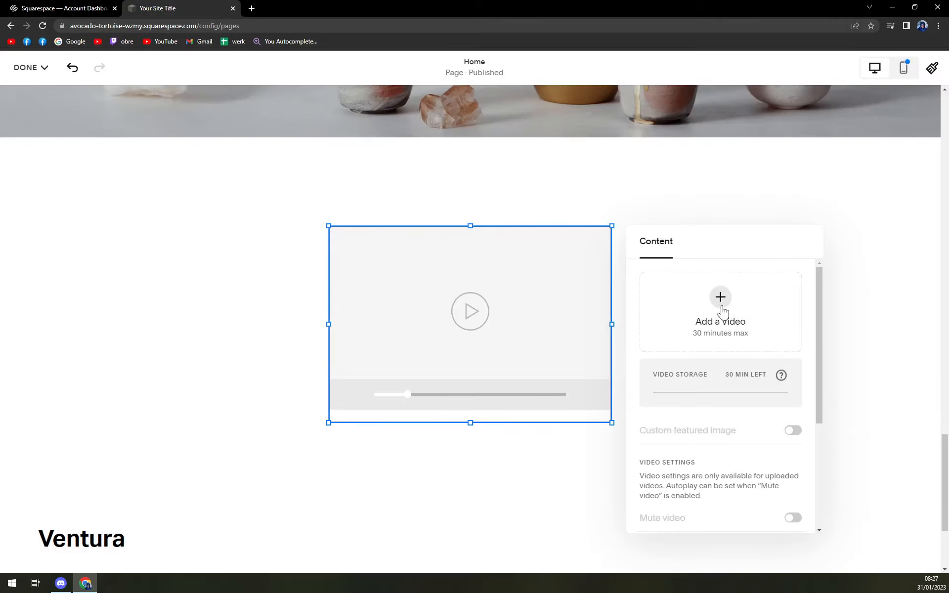
pyautogui.moveTo(687, 301)
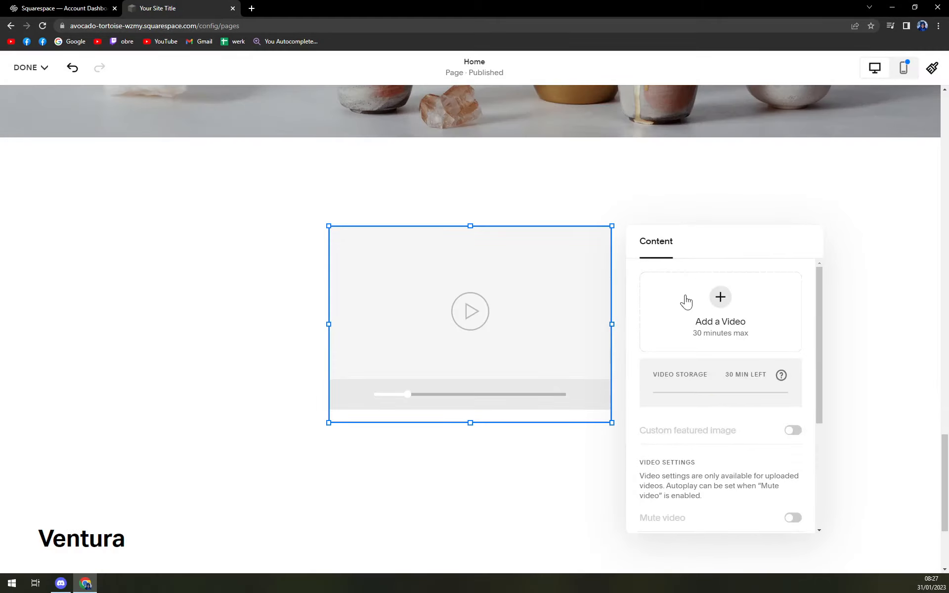
pyautogui.click(720, 298)
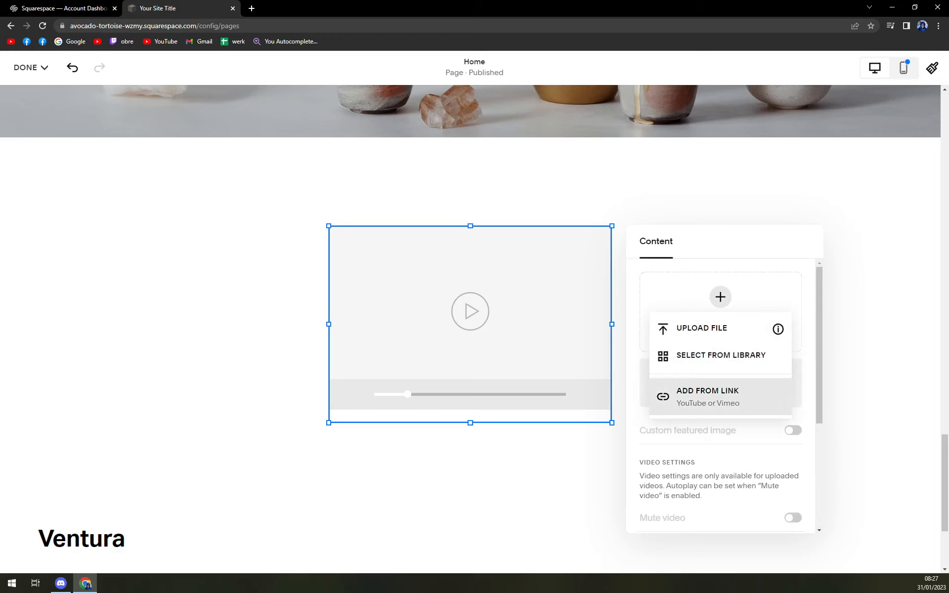